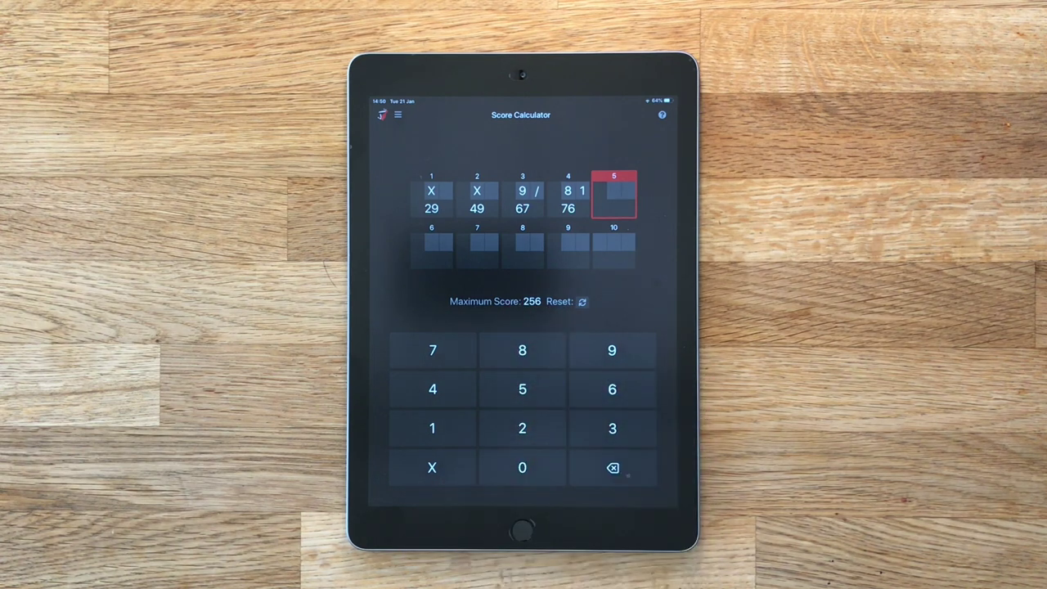
- Record a strike in frame 5 on the keypad
left_click(433, 467)
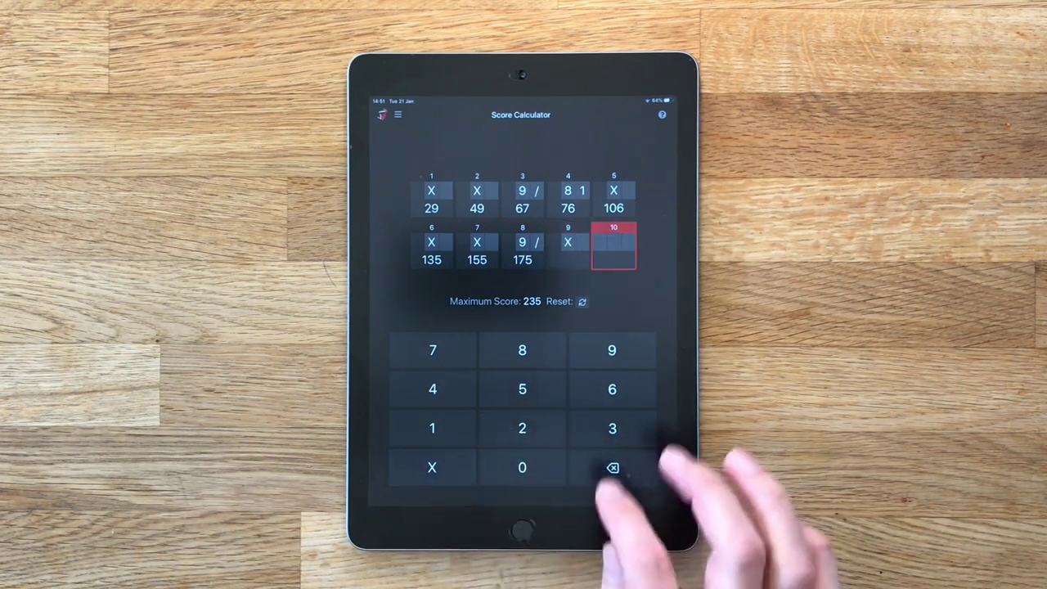
- Complete the game to 205, then select frame 6 to see its 29-point breakdown
left_click(432, 350)
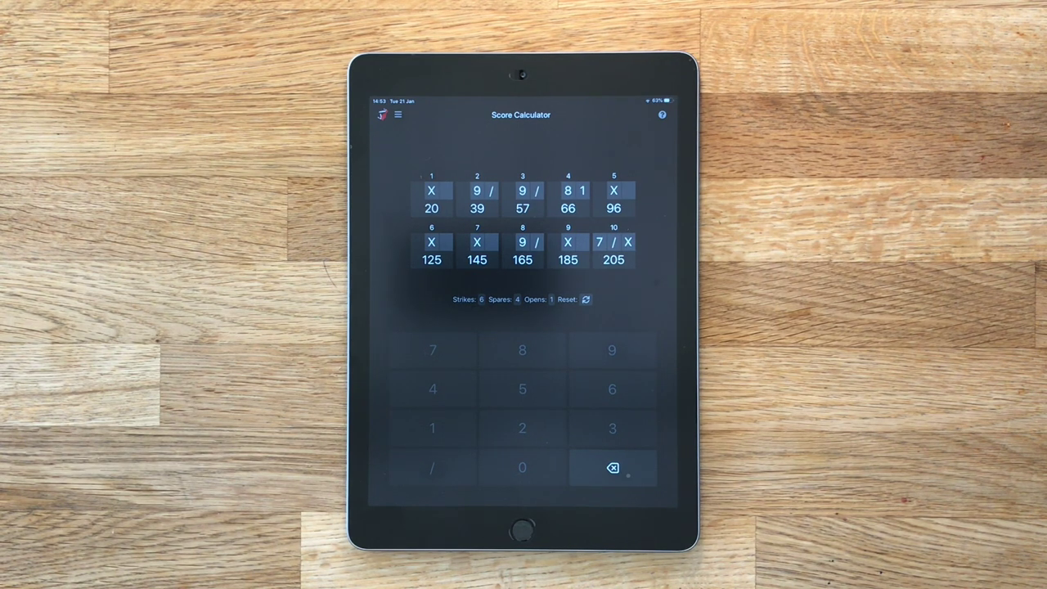
left_click(521, 199)
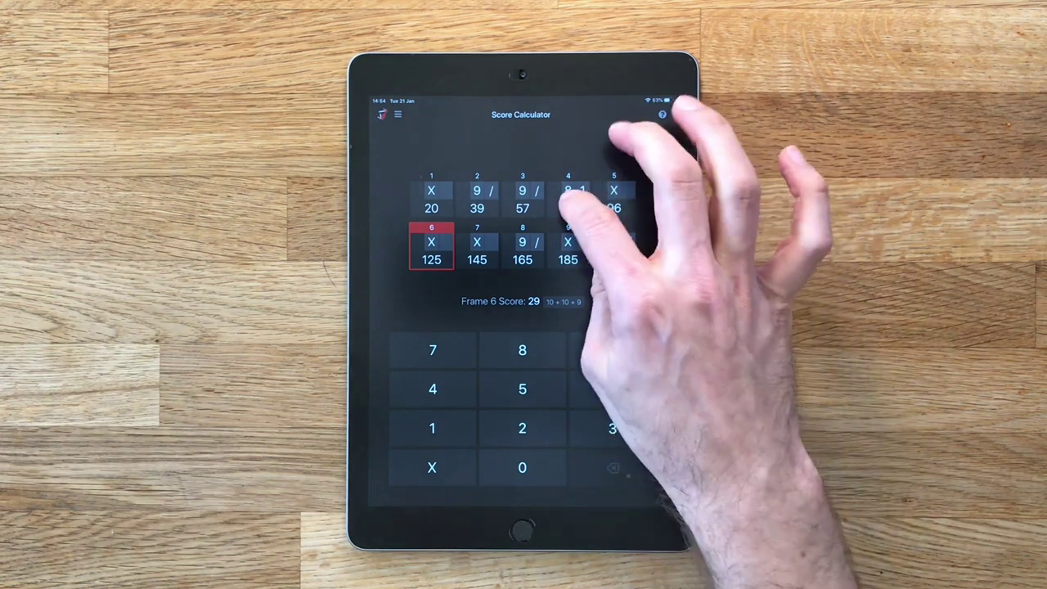
- Return to the summary: six strikes, four spares, one open frame
left_click(568, 197)
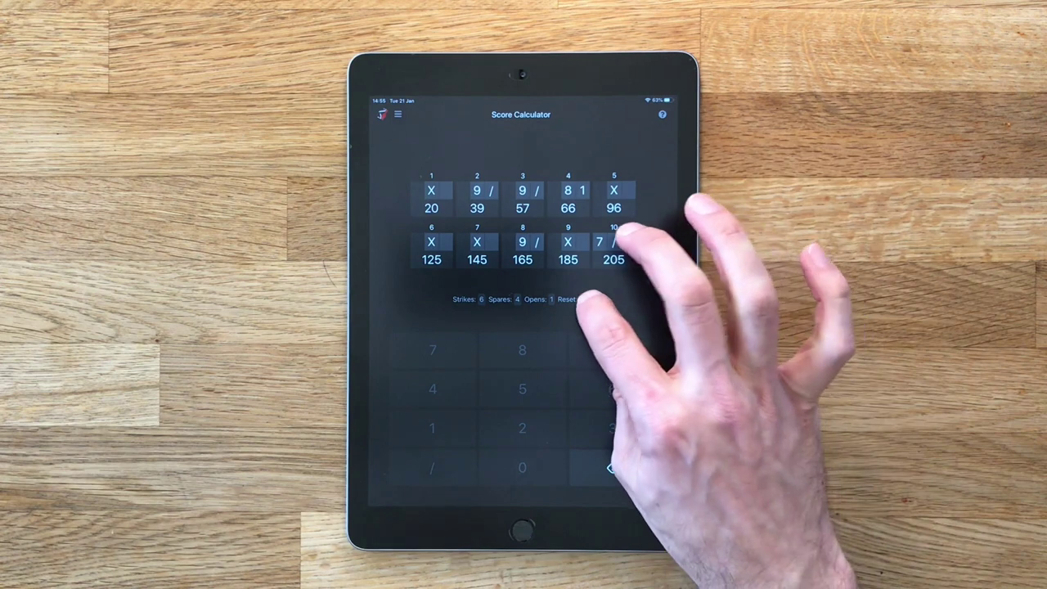
- Reset the scorecard so the maximum possible score returns to 300
left_click(566, 300)
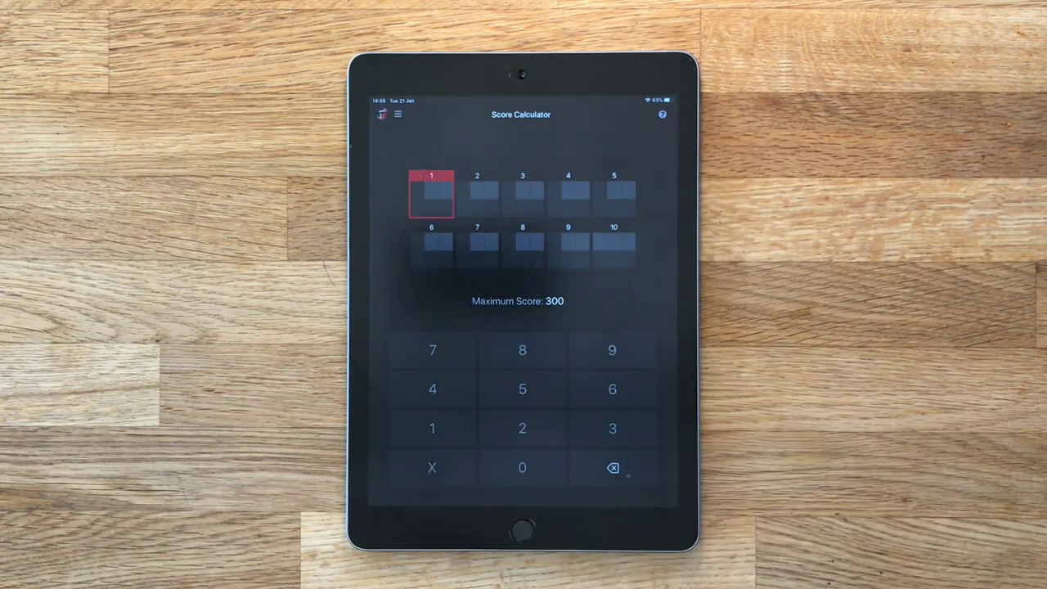